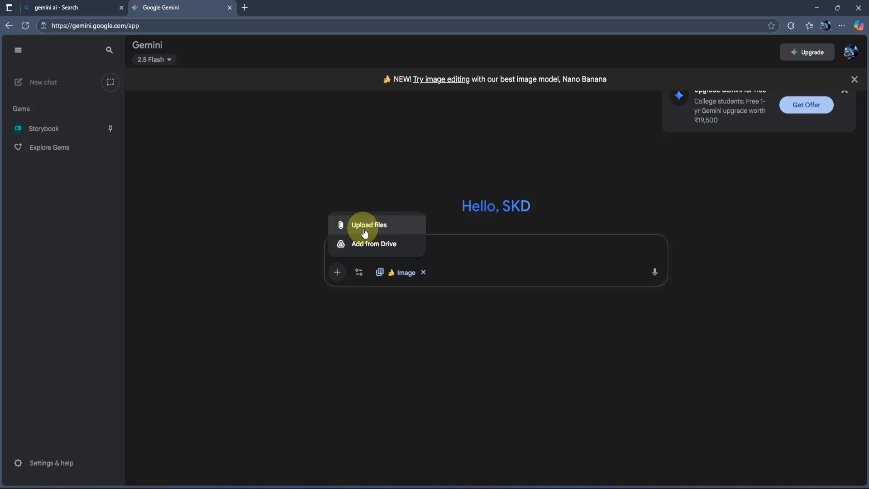
- Attach the wrestler photo from the computer to the new Gemini prompt
left_click(368, 224)
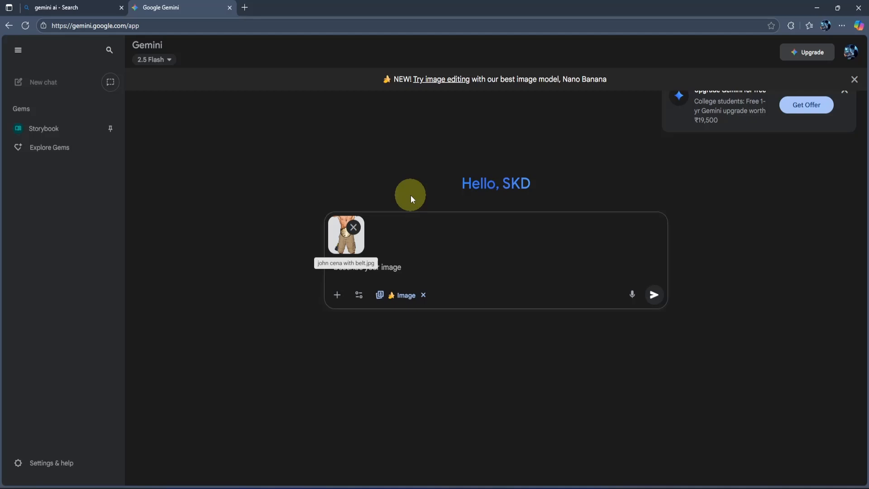
left_click(130, 473)
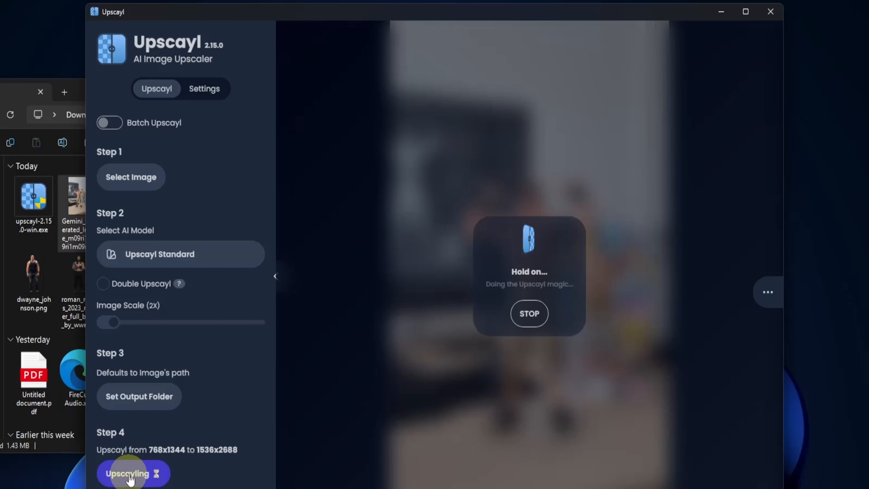